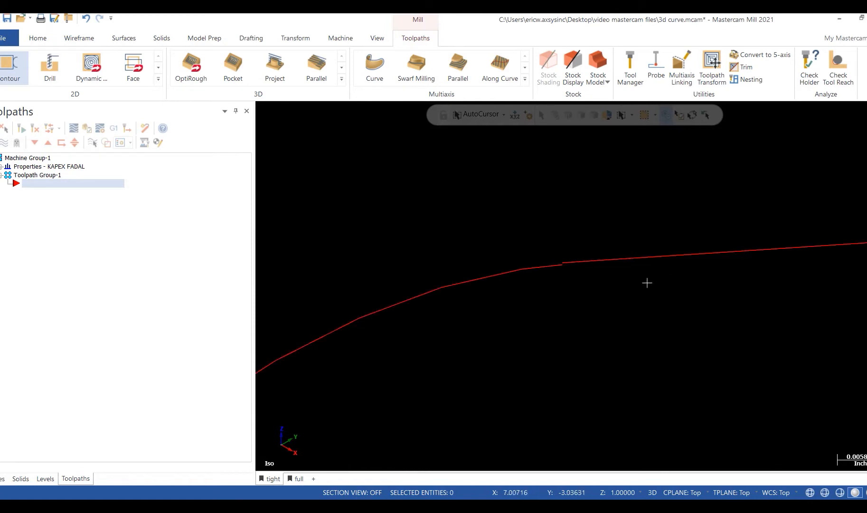
Switch to the 'full' named view to show the whole closed curve.
{"action": "left_click", "coordinate": [298, 479]}
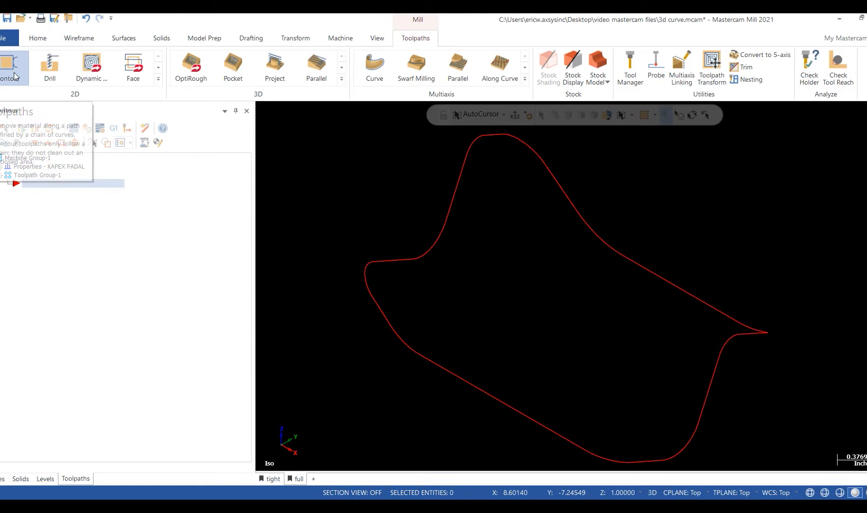
Create a Contour toolpath chaining the closed wireframe curve as its geometry.
{"action": "left_click", "coordinate": [11, 66]}
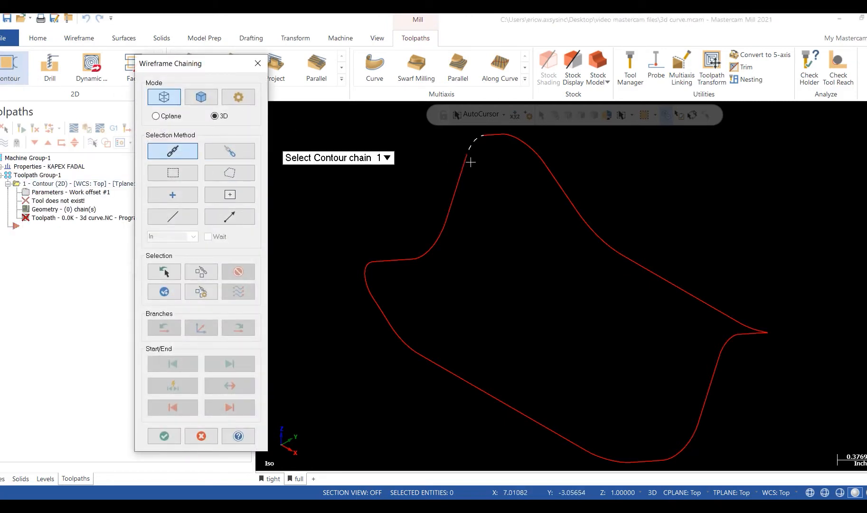
{"action": "left_click", "coordinate": [478, 136]}
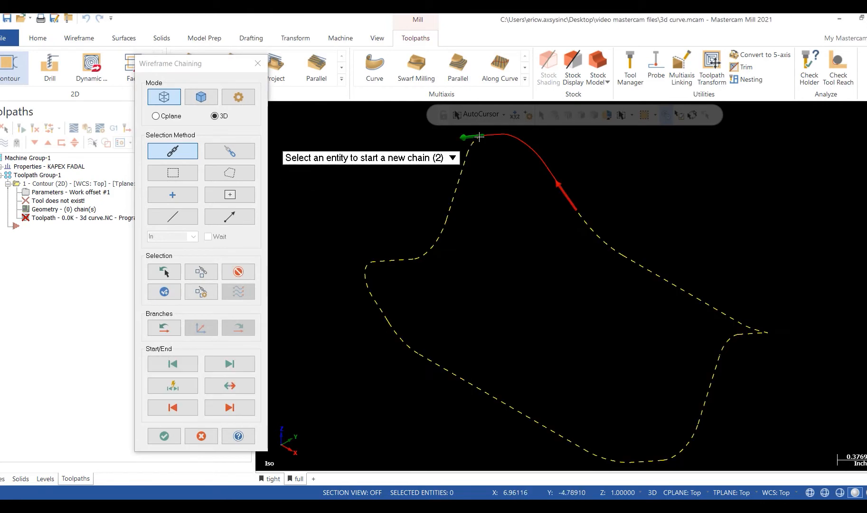
{"action": "left_click", "coordinate": [163, 435]}
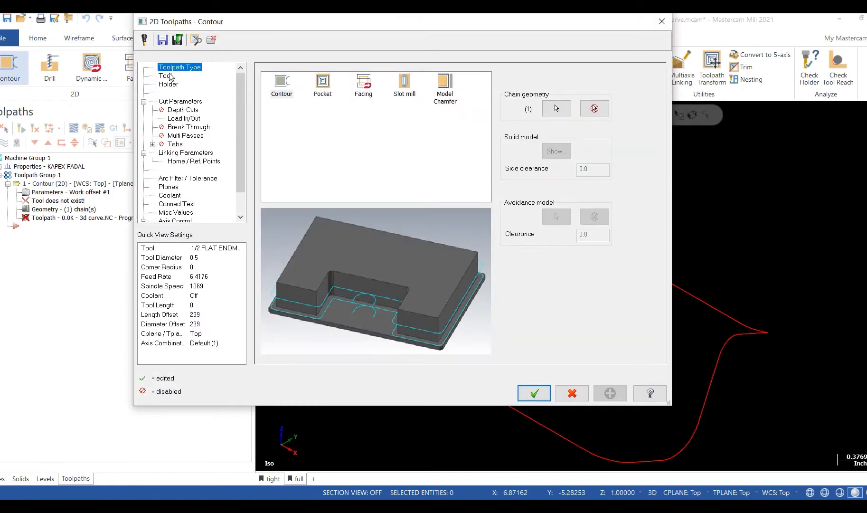
Assign the 1/4 BALL ENDMILL from the tool library and accept the contour parameters.
{"action": "left_click", "coordinate": [164, 76]}
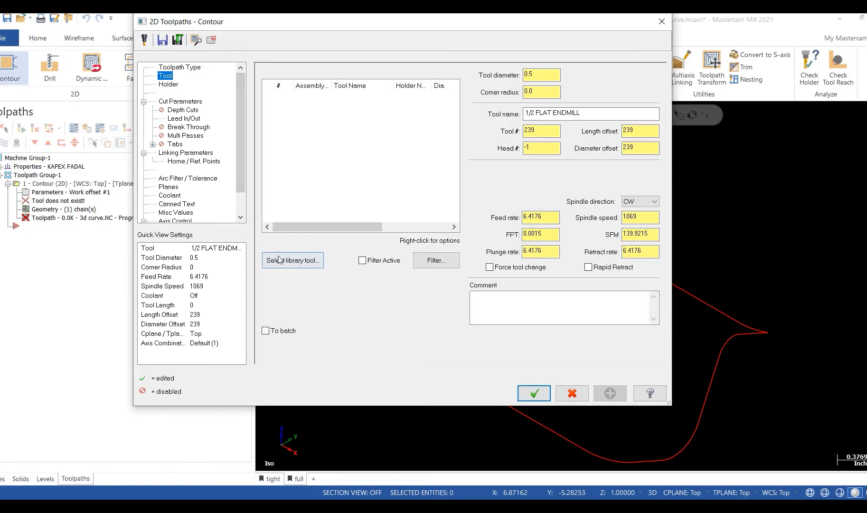
{"action": "left_click", "coordinate": [292, 260]}
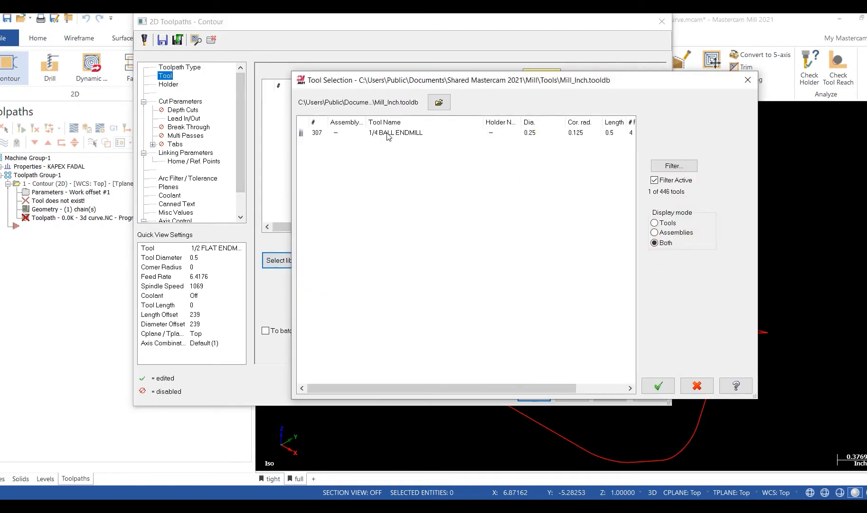
{"action": "left_click", "coordinate": [395, 131]}
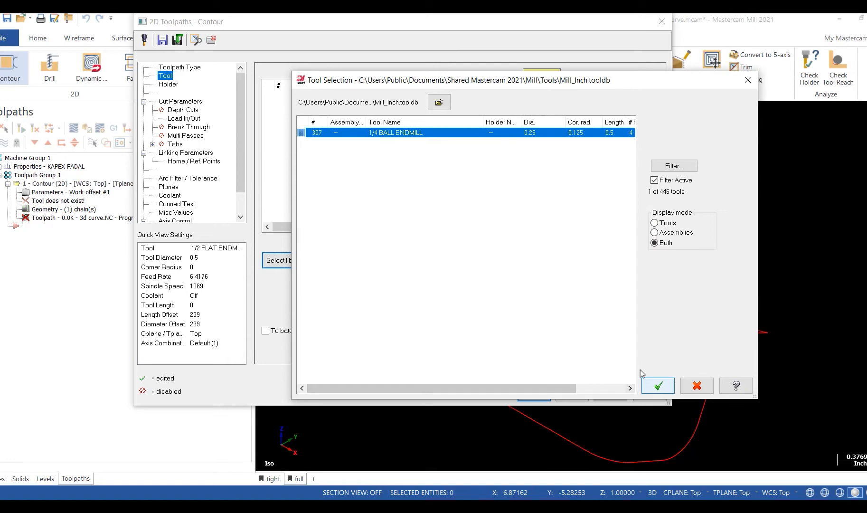
{"action": "left_click", "coordinate": [656, 385]}
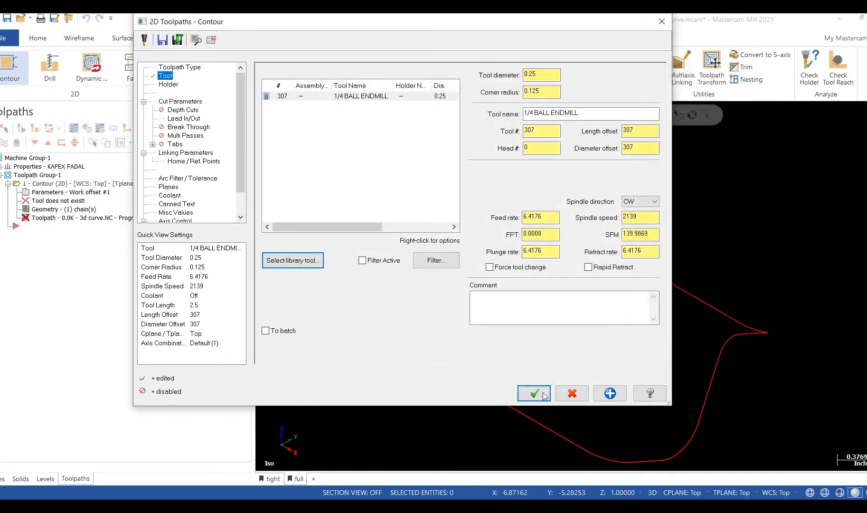
{"action": "left_click", "coordinate": [532, 393]}
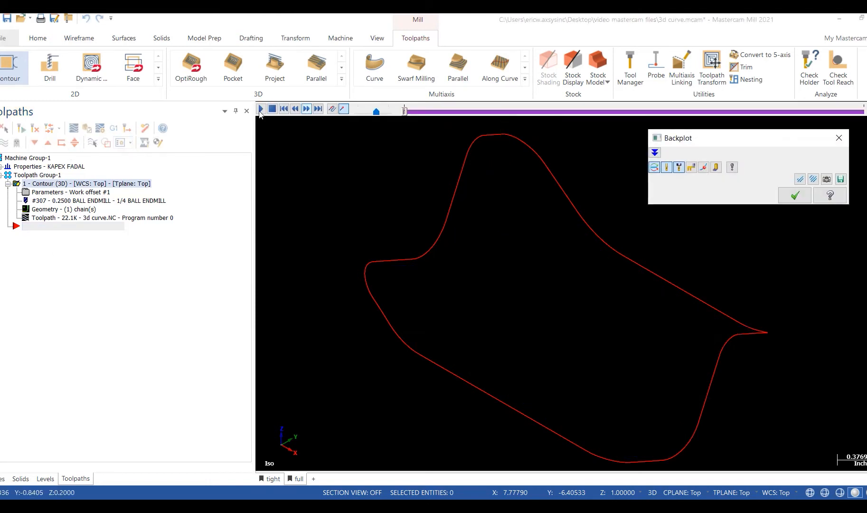
Play the backplot simulation along the curve, then reopen the toolpath's chained geometry.
{"action": "left_click", "coordinate": [260, 109]}
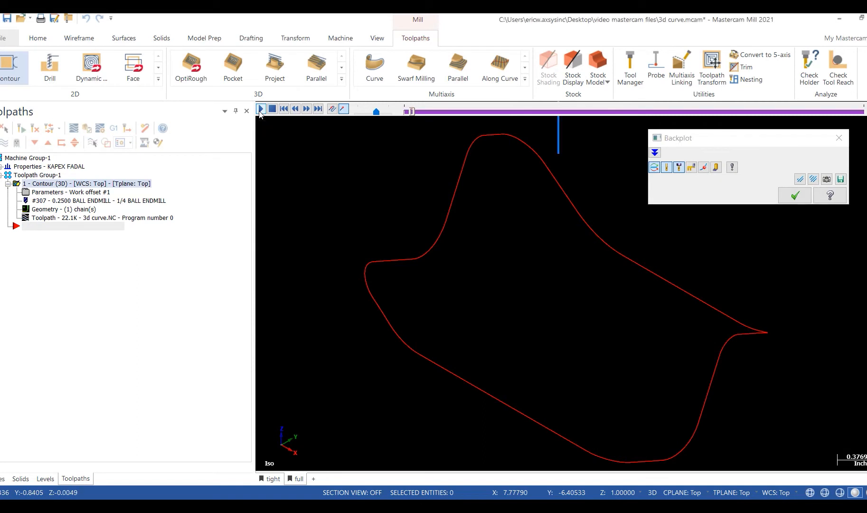
{"action": "left_click", "coordinate": [260, 109]}
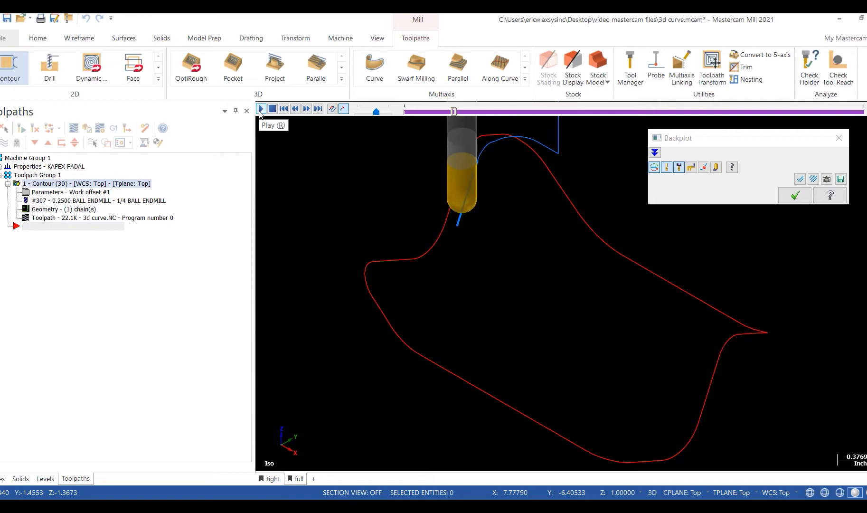
{"action": "left_click", "coordinate": [259, 108]}
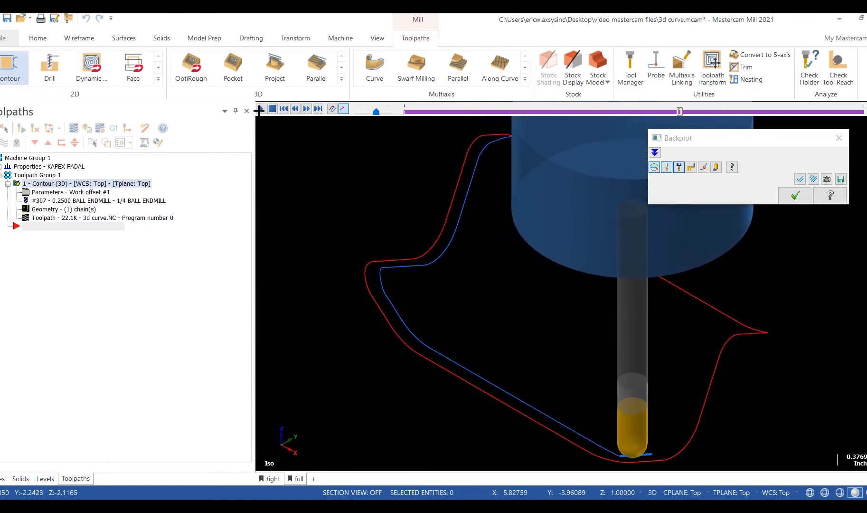
{"action": "left_click", "coordinate": [306, 109]}
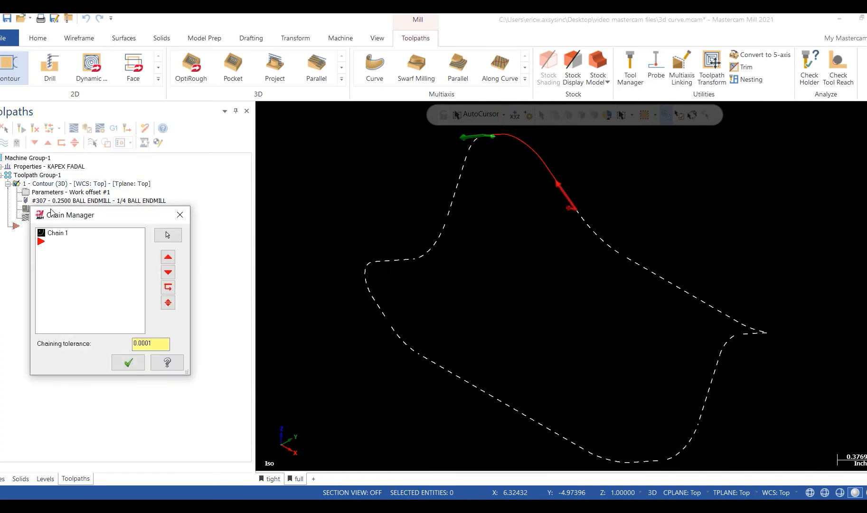
Set chaining tolerance to 0.003 and bring up Chain 1's context menu.
{"action": "left_click", "coordinate": [151, 343]}
{"action": "type", "text": "0.003"}
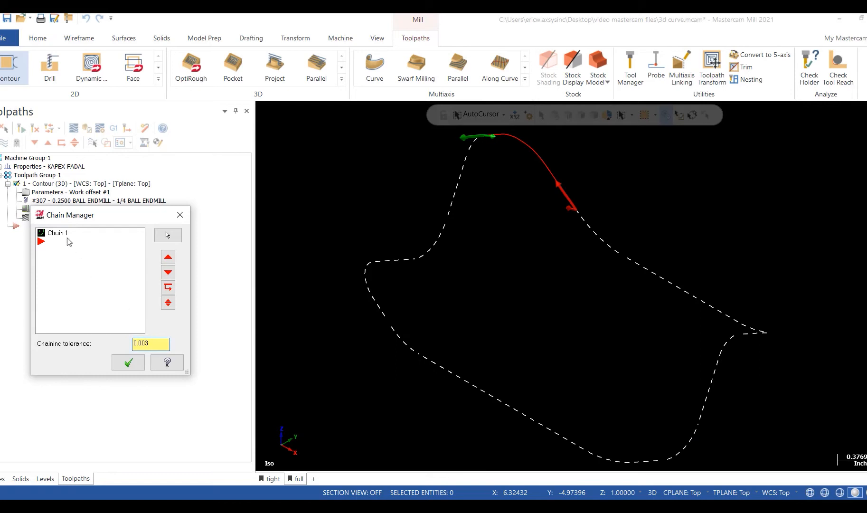
{"action": "left_click", "coordinate": [58, 232]}
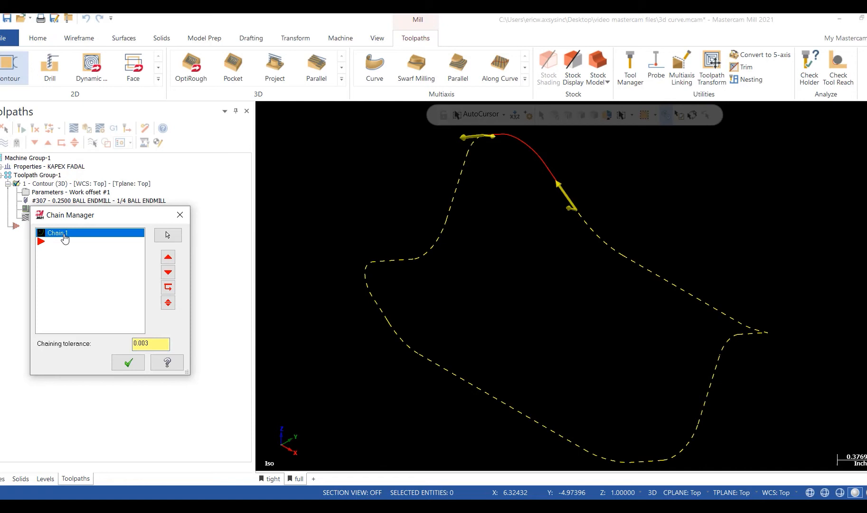
{"action": "right_click", "coordinate": [58, 233]}
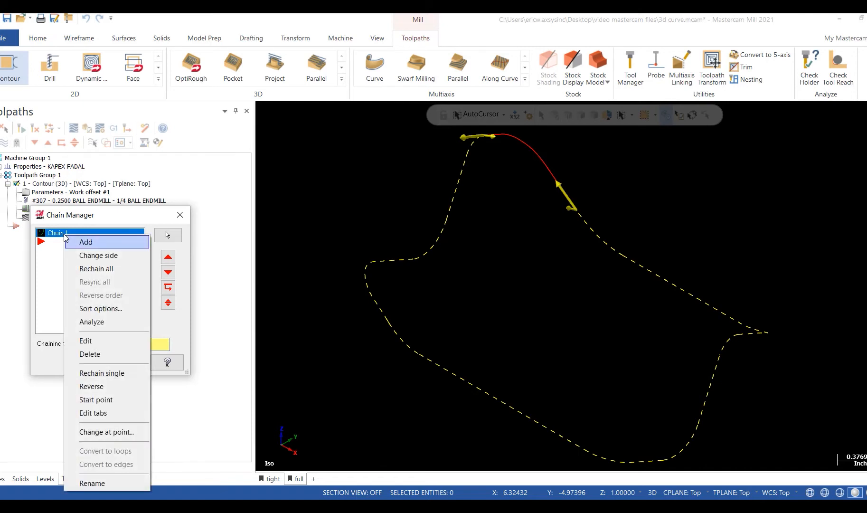
Rechain the curve as Chain 2 at 0.003 tolerance and confirm the Chain Manager.
{"action": "left_click", "coordinate": [86, 241]}
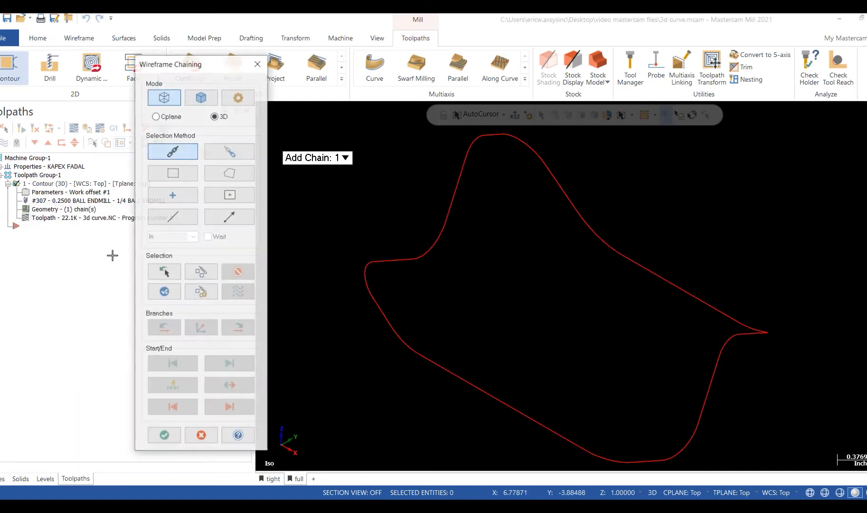
{"action": "left_click", "coordinate": [163, 436]}
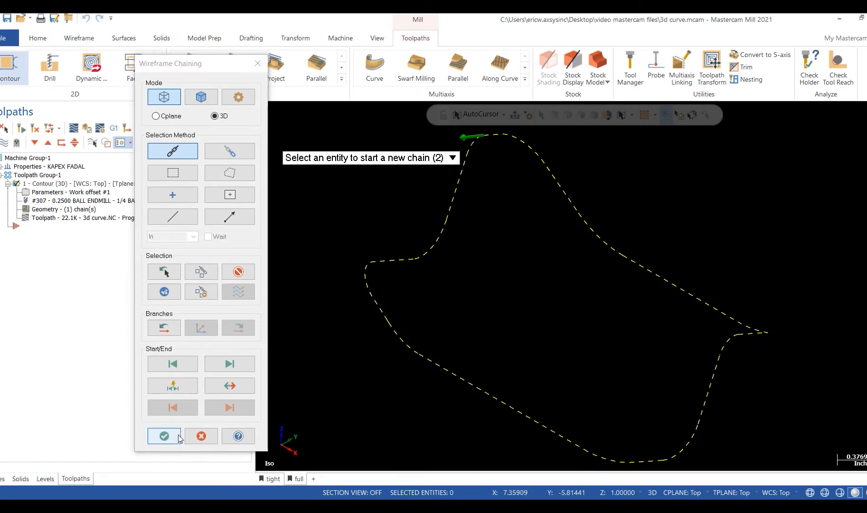
{"action": "mouse_move", "coordinate": [163, 436]}
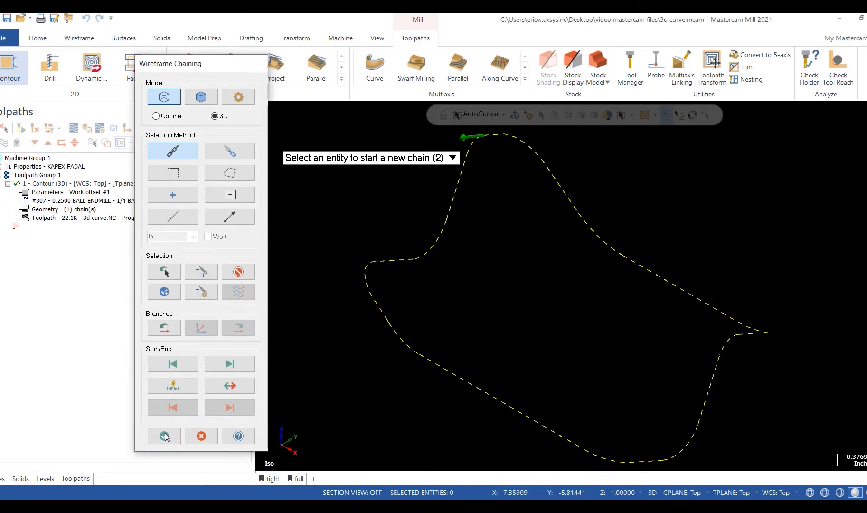
{"action": "left_click", "coordinate": [163, 436]}
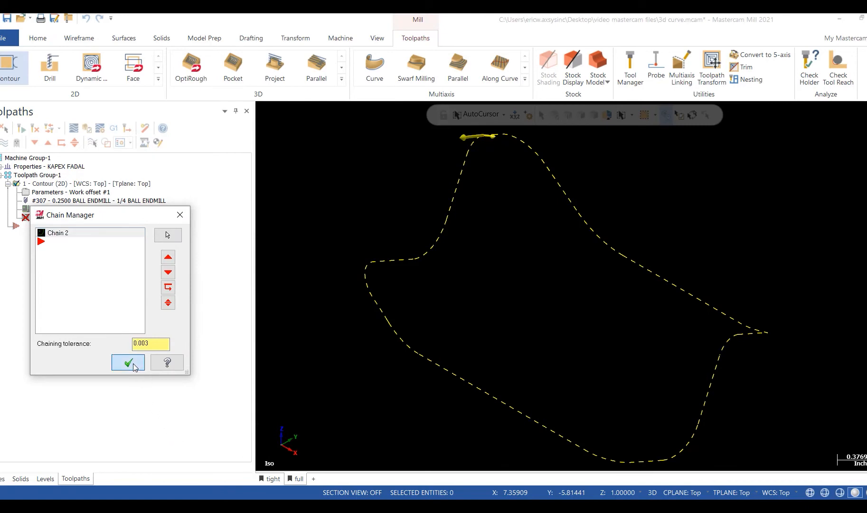
{"action": "left_click", "coordinate": [128, 362]}
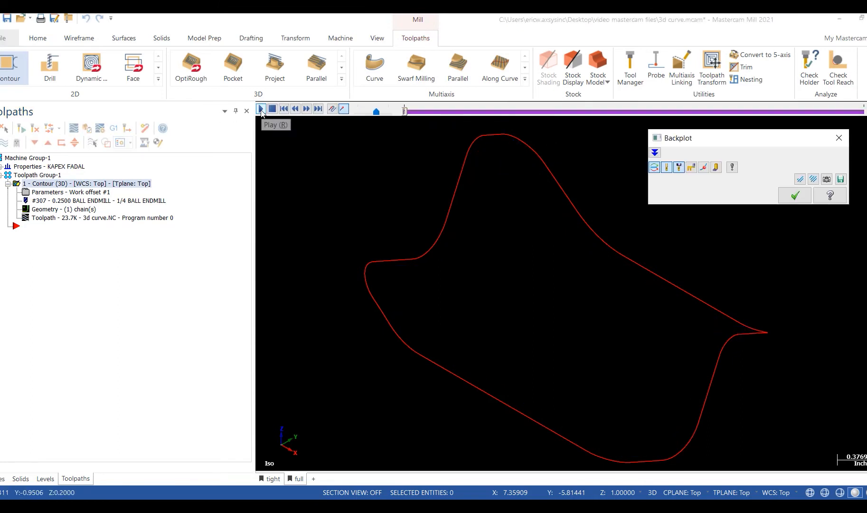
Play the regenerated toolpath's backplot through the full curve, including the right-hand tip.
{"action": "left_click", "coordinate": [261, 109]}
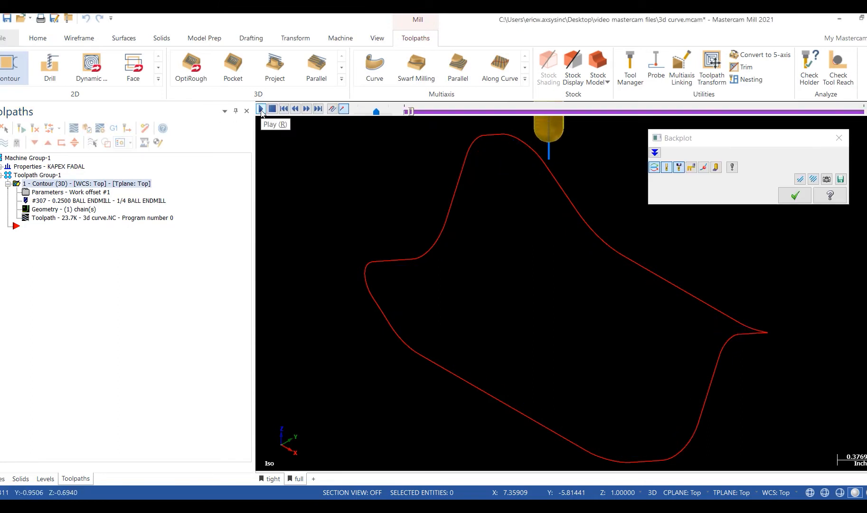
{"action": "left_click", "coordinate": [260, 108]}
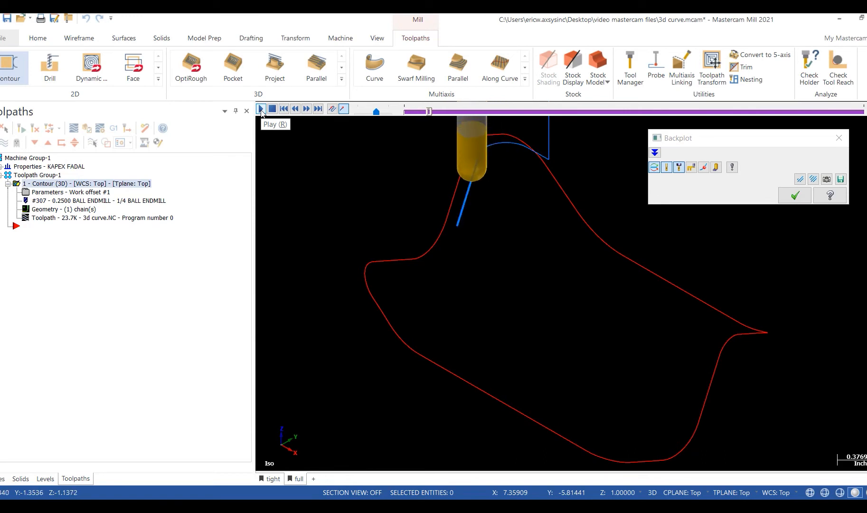
{"action": "left_click", "coordinate": [260, 108]}
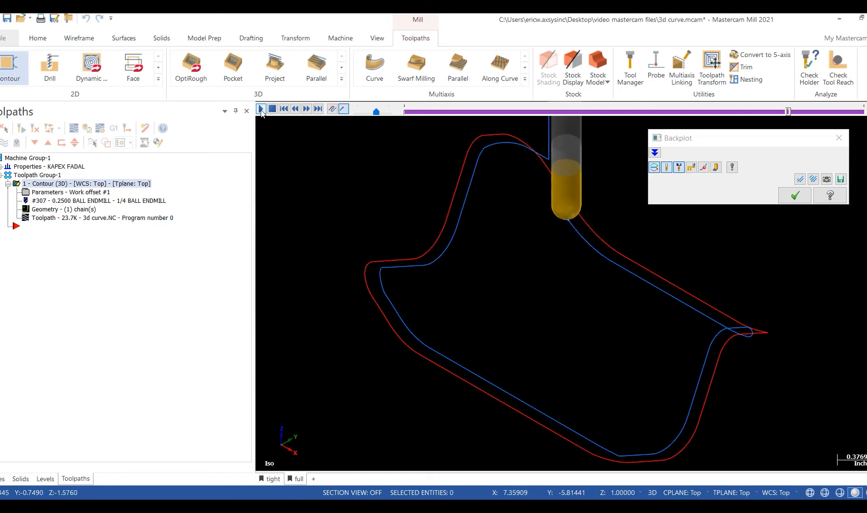
{"action": "left_click", "coordinate": [260, 109]}
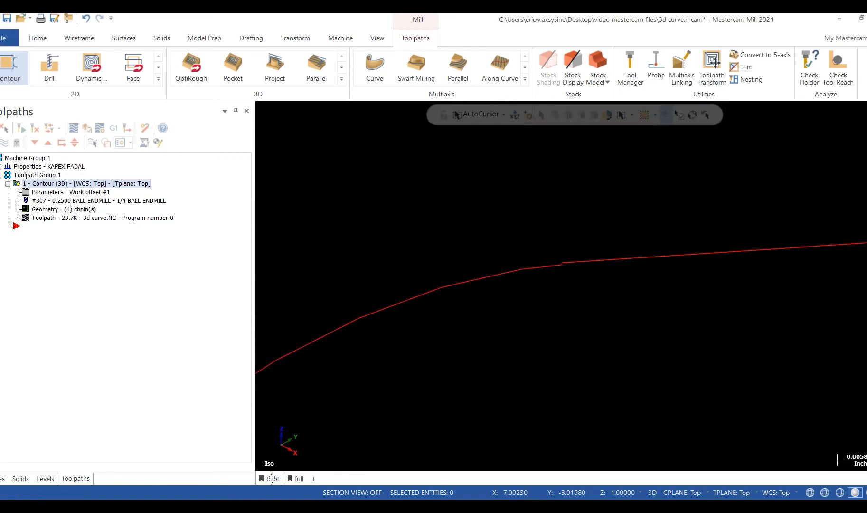
Check the gap close-up, then view the whole curve with its continuous toolpath.
{"action": "left_click", "coordinate": [298, 479]}
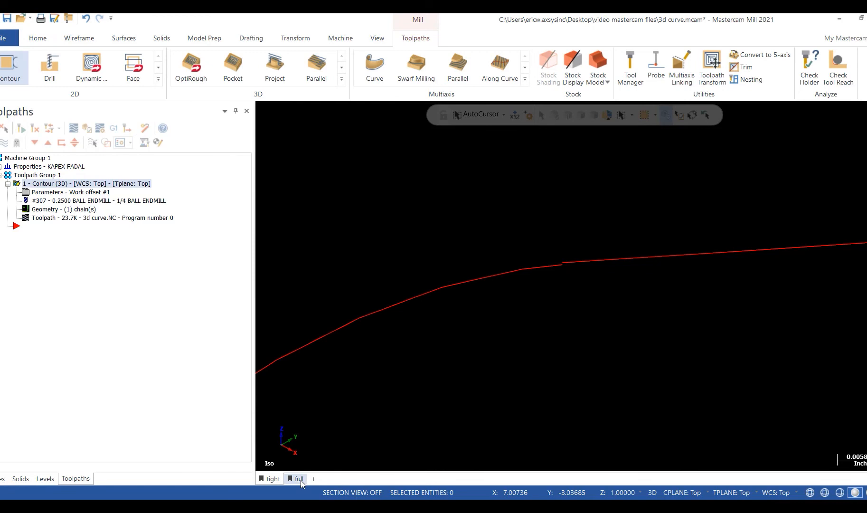
{"action": "left_click", "coordinate": [296, 478]}
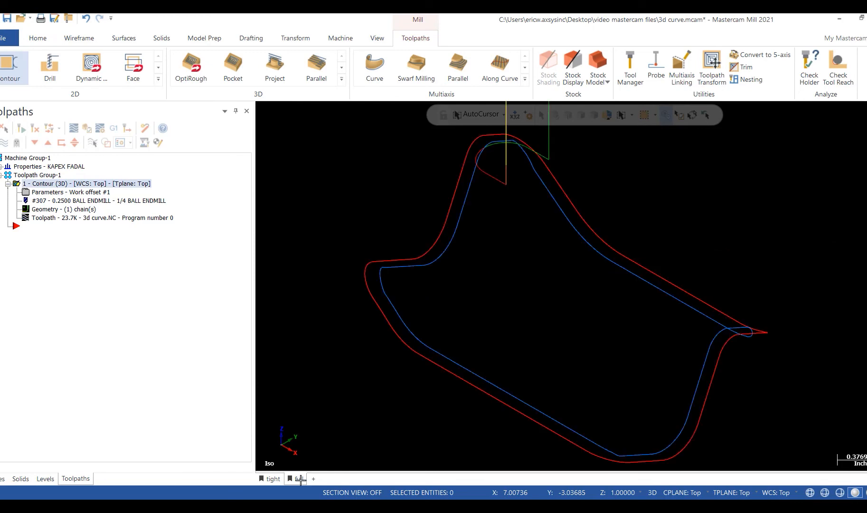